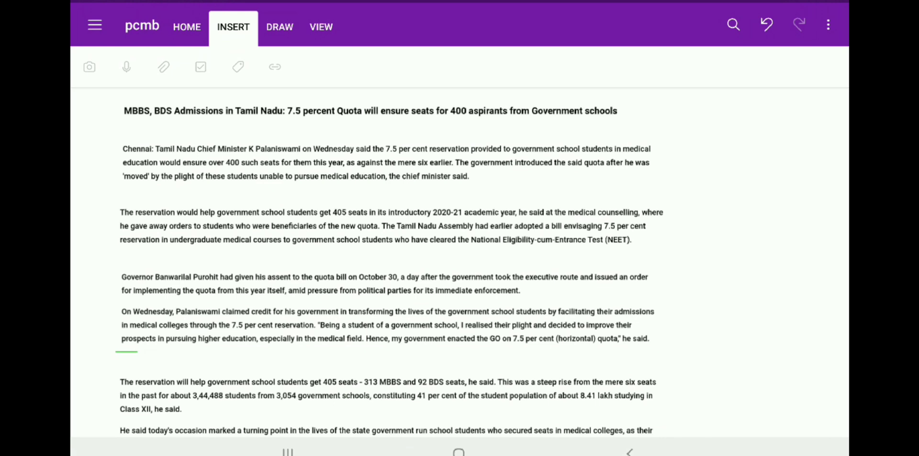
Select the purple pen and bring up the page appearance options
left_click(279, 27)
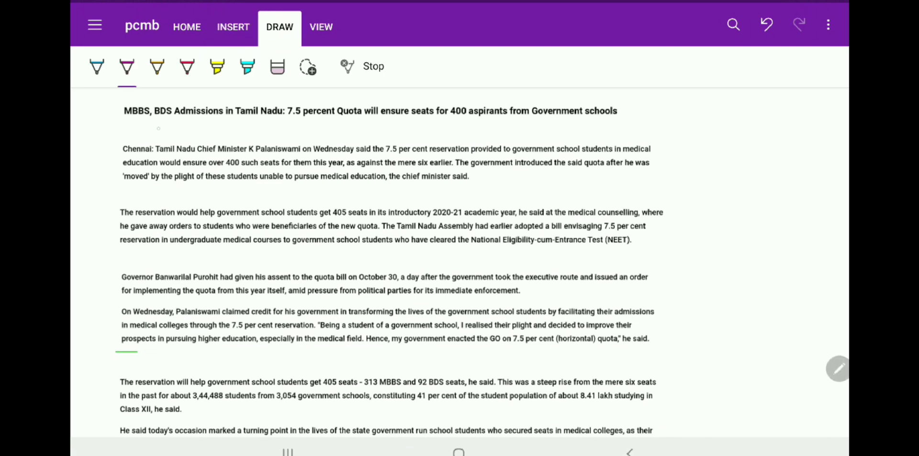
left_click(321, 27)
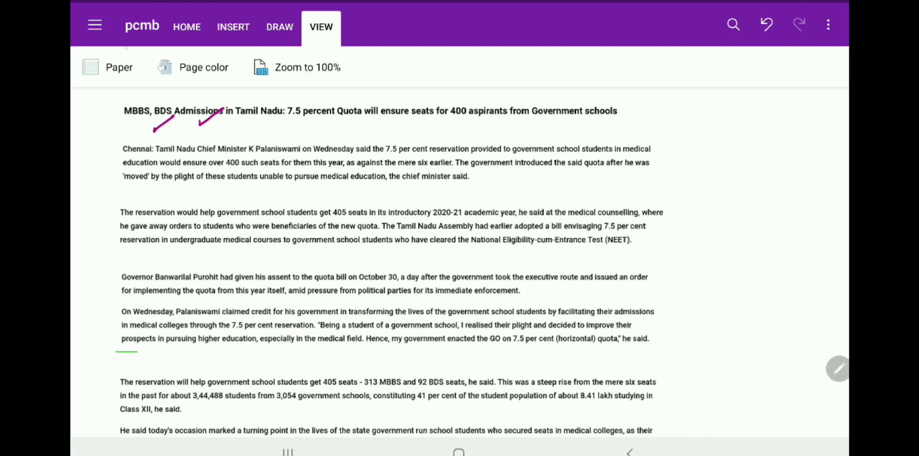
Switch the page to ruled paper and tick 'per cent' in the first paragraph
left_click(107, 67)
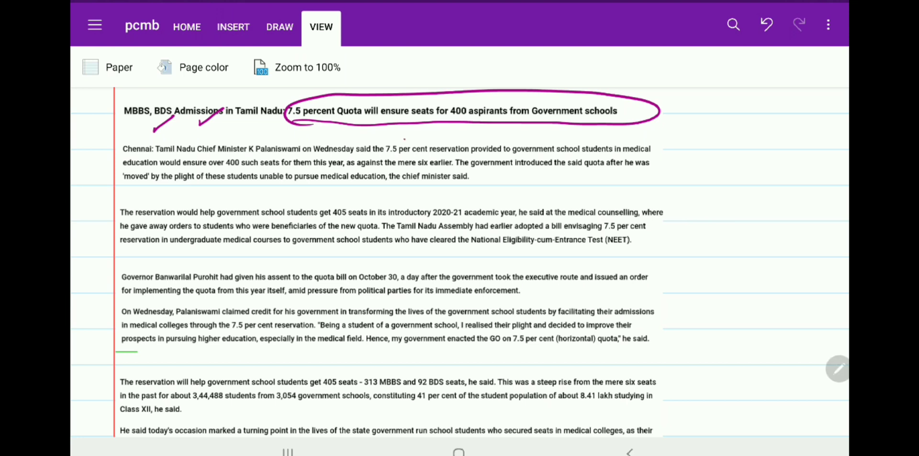
left_click_drag(404, 143, 437, 131)
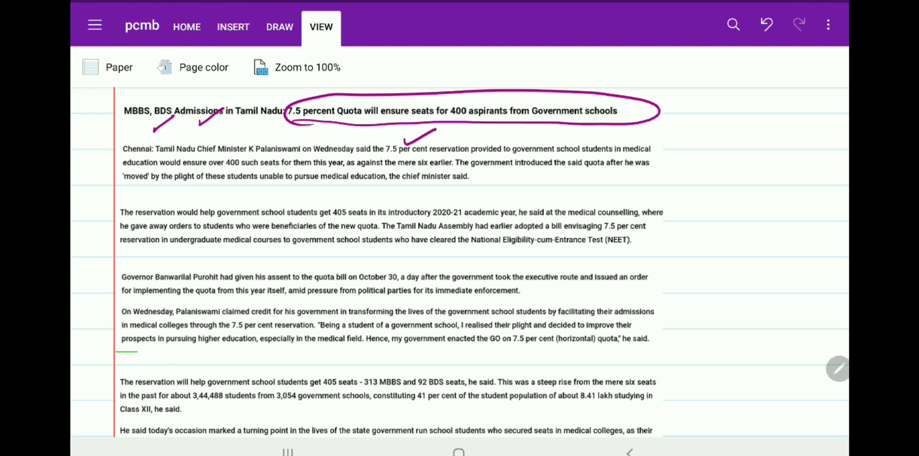
Tick 'credit', then 'government' and 'students' in the Palaniswami paragraph
scroll("down", 3)
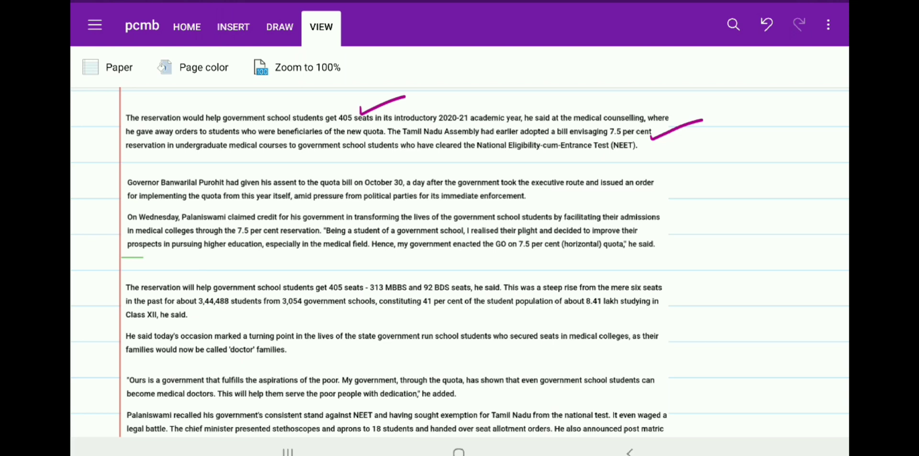
left_click_drag(270, 218, 299, 207)
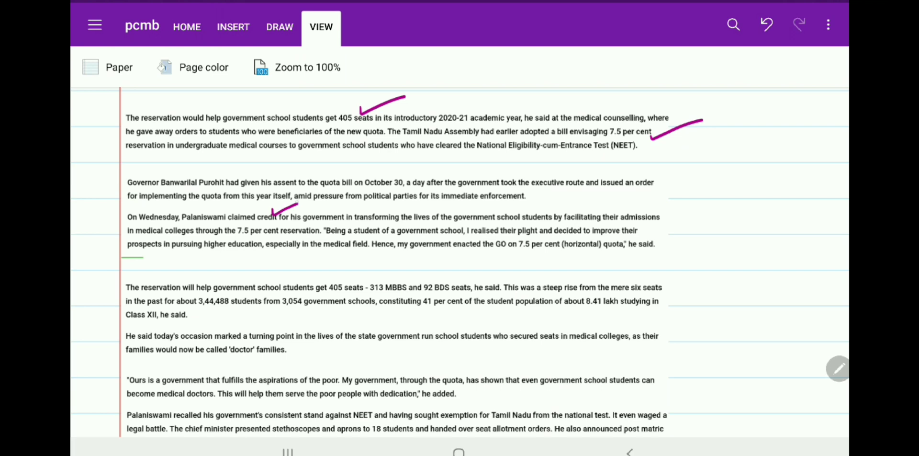
left_click_drag(533, 205, 560, 197)
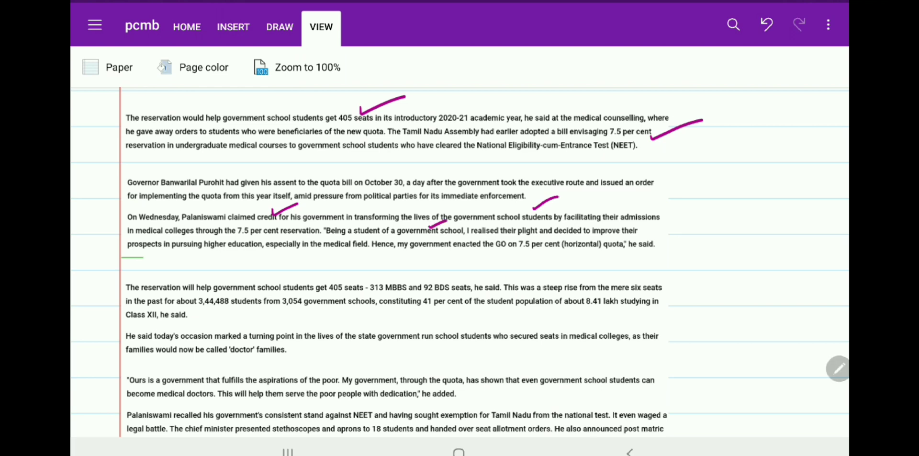
Tick '405 seats' and the steep rise from six seats in the seats paragraph
scroll("down", 3)
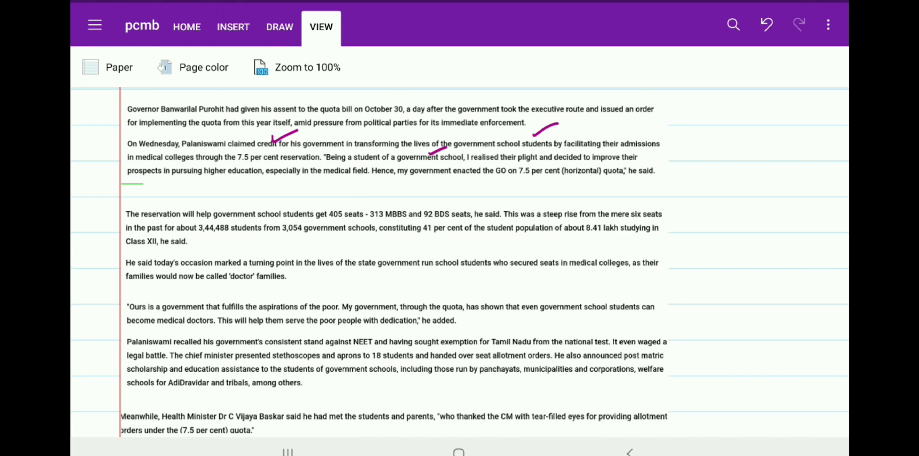
left_click_drag(351, 207, 404, 182)
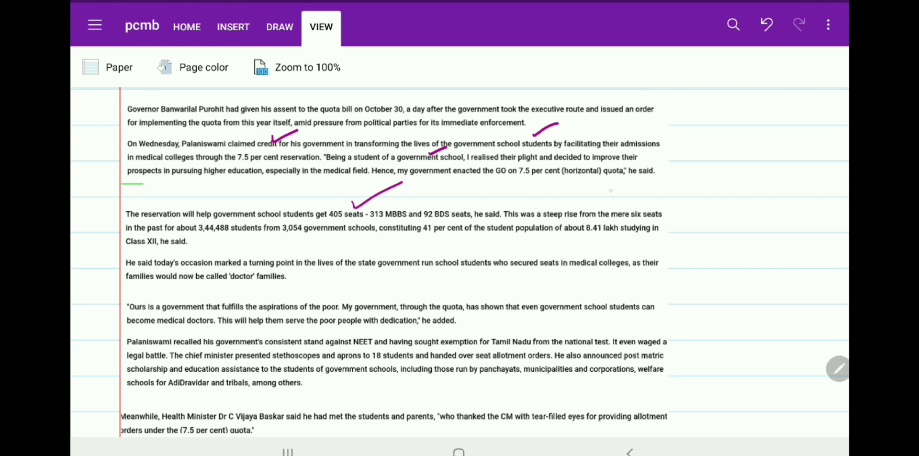
left_click_drag(604, 203, 639, 186)
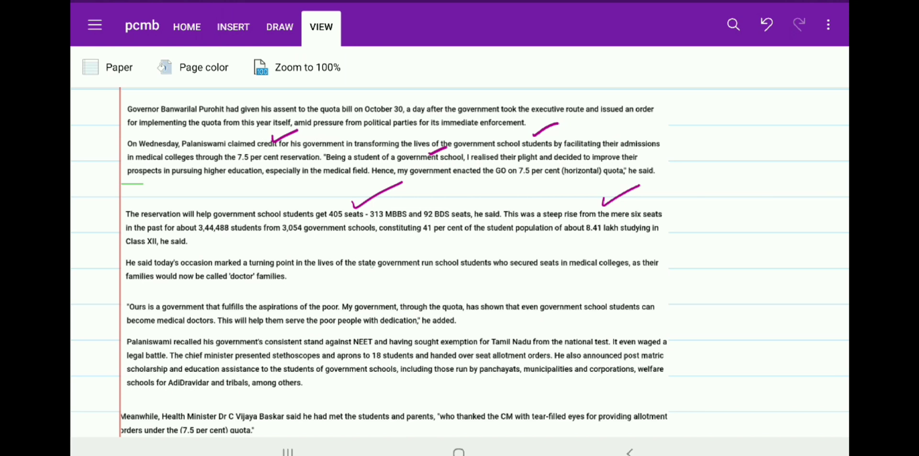
Underline 'state government run school students' and 'medical colleges' in purple
left_click_drag(354, 267, 485, 267)
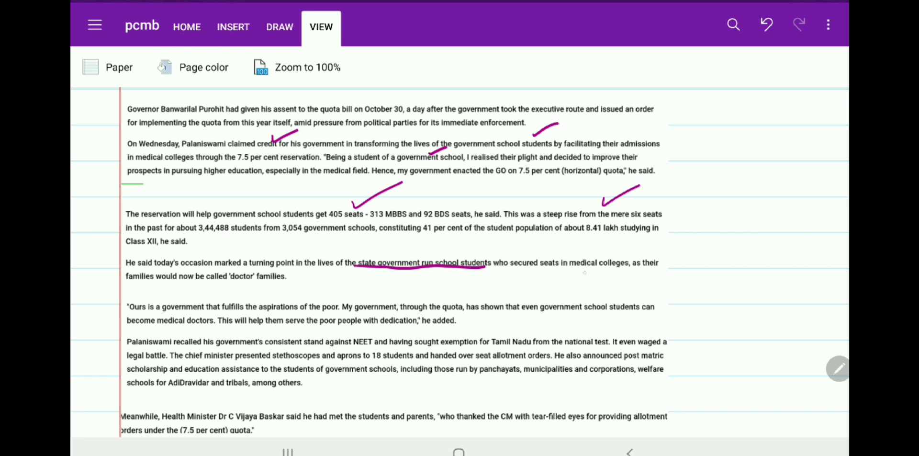
left_click_drag(566, 272, 619, 271)
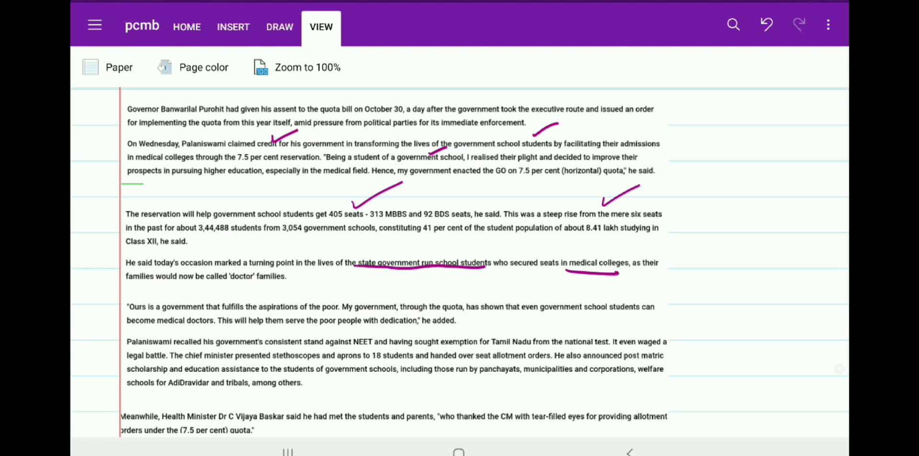
scroll("down", 3)
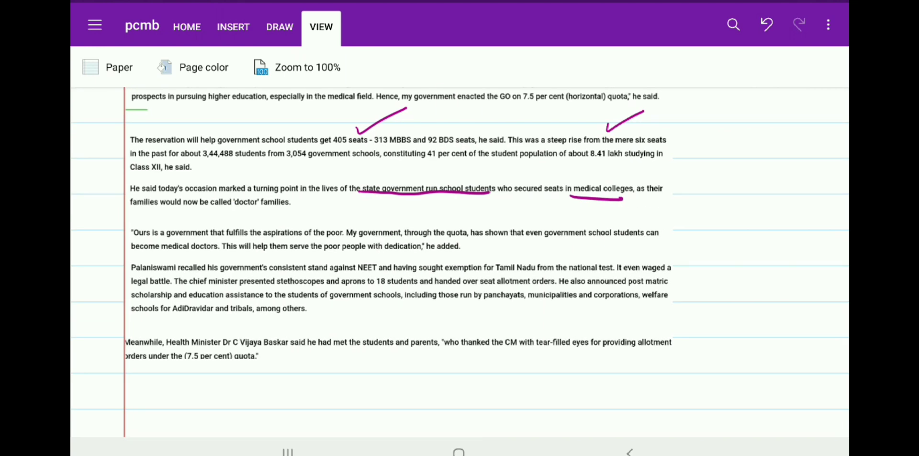
Tick key words in the final paragraphs and beside the post matric scholarship line
left_click_drag(525, 331, 561, 316)
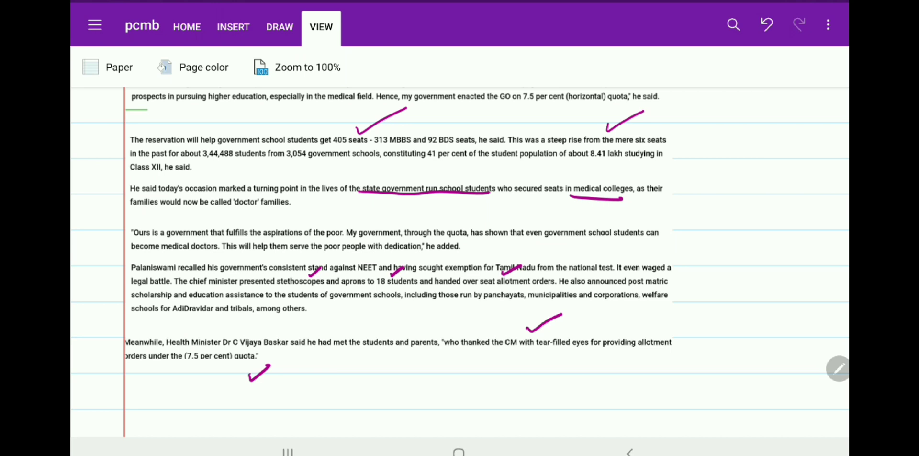
left_click_drag(675, 281, 704, 272)
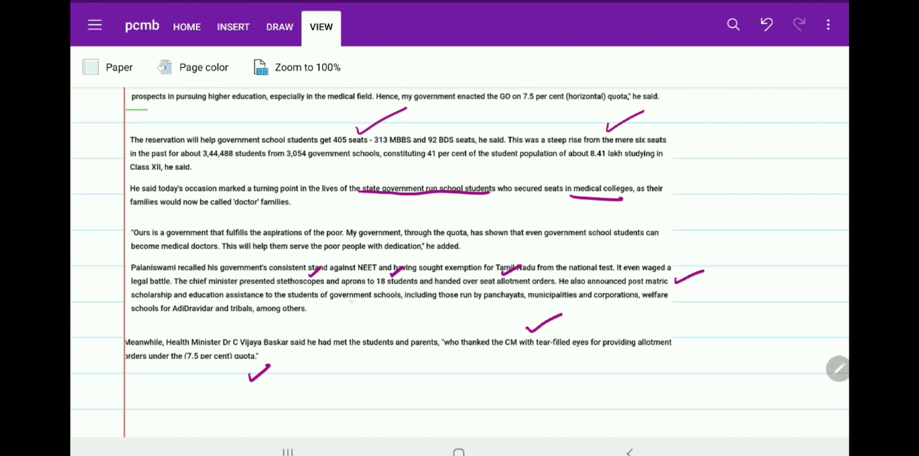